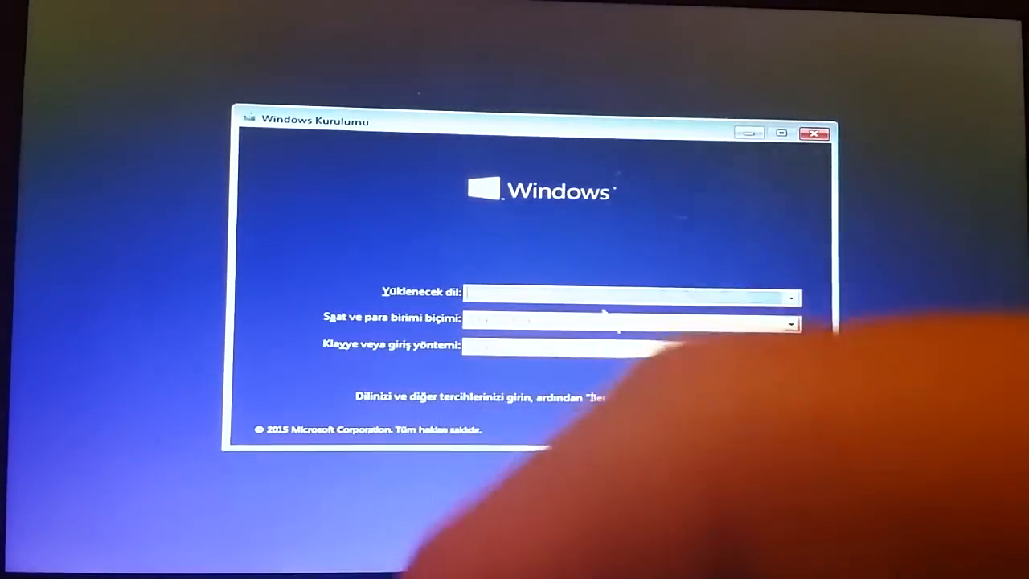
# Step: Keep Turkish for language, time format and keyboard, then start the installation
pyautogui.click(791, 324)
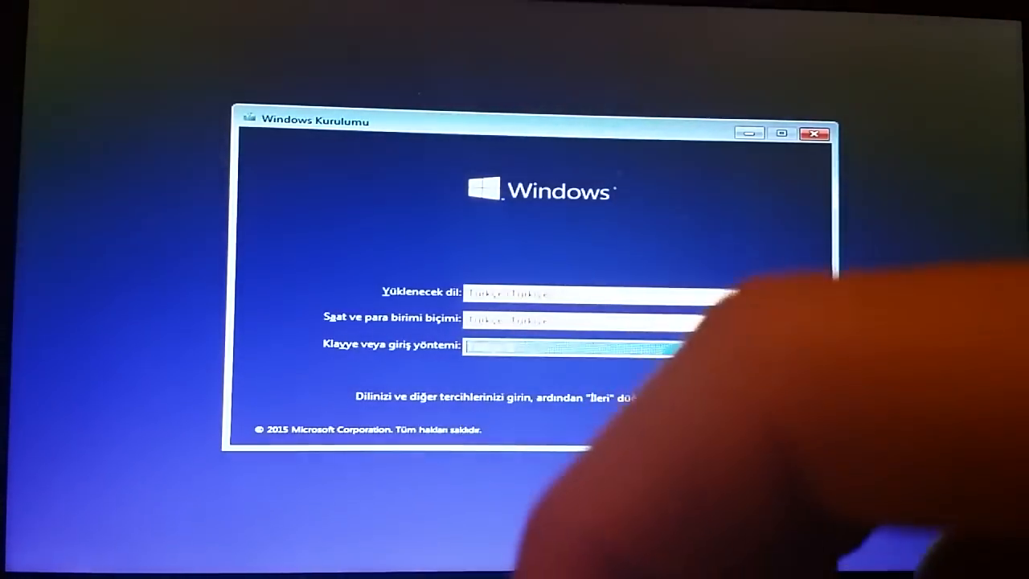
pyautogui.click(790, 344)
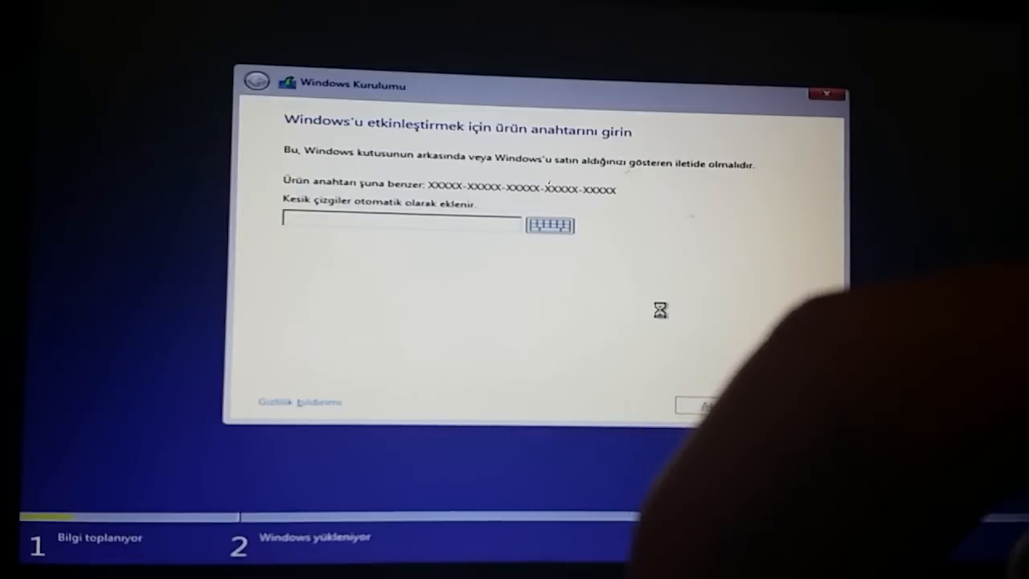
# Step: Skip the product key and accept the Microsoft license terms
pyautogui.click(706, 404)
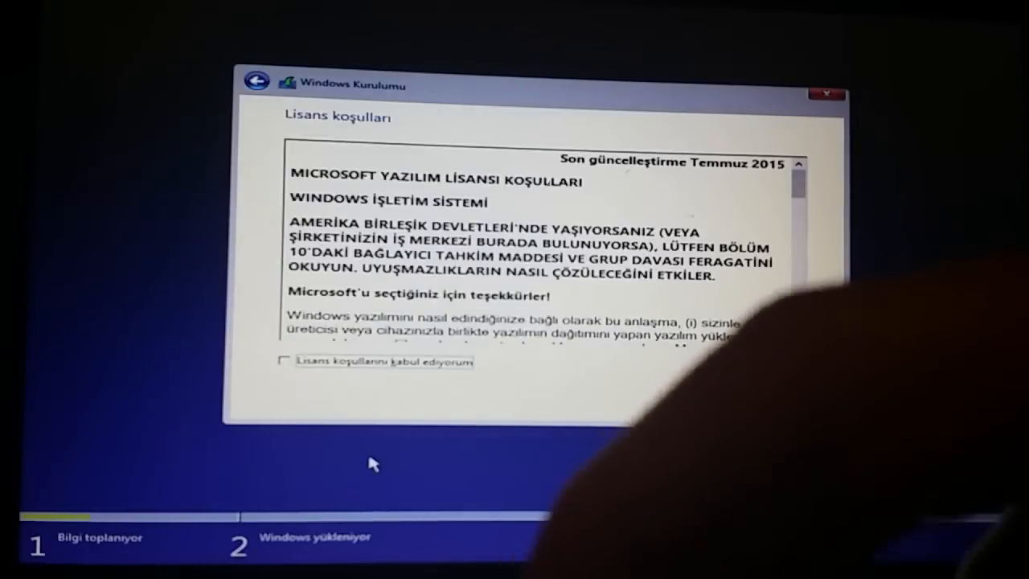
pyautogui.click(284, 360)
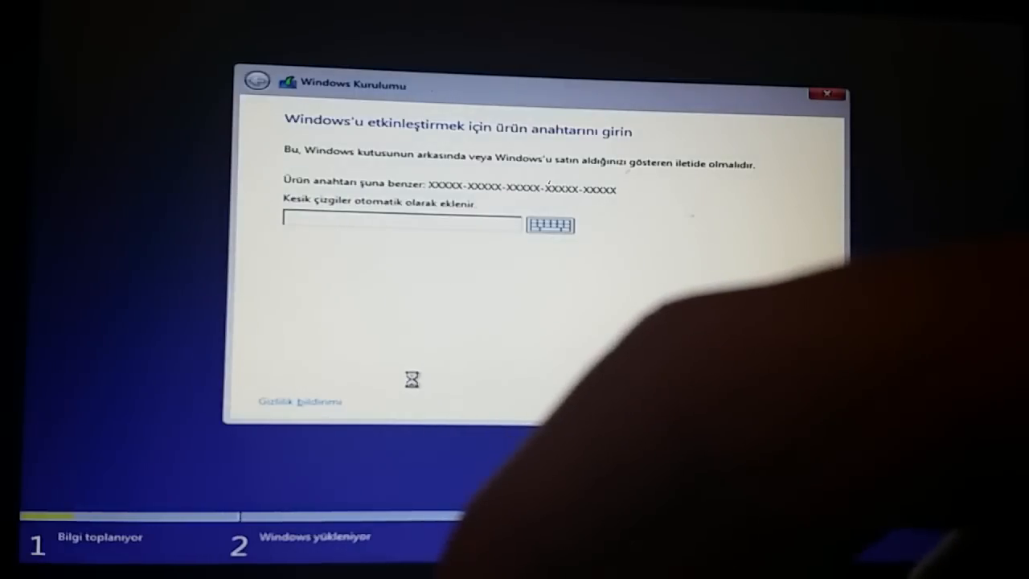
pyautogui.moveTo(402, 364)
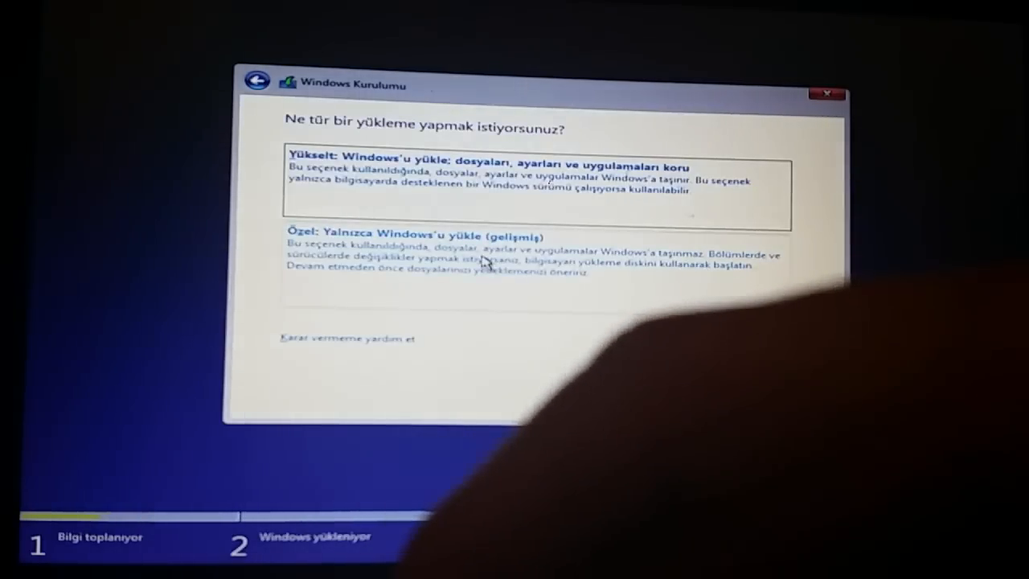
# Step: Choose the custom Windows-only install and select Drive 0 Partition 2 (146 GB)
pyautogui.click(419, 236)
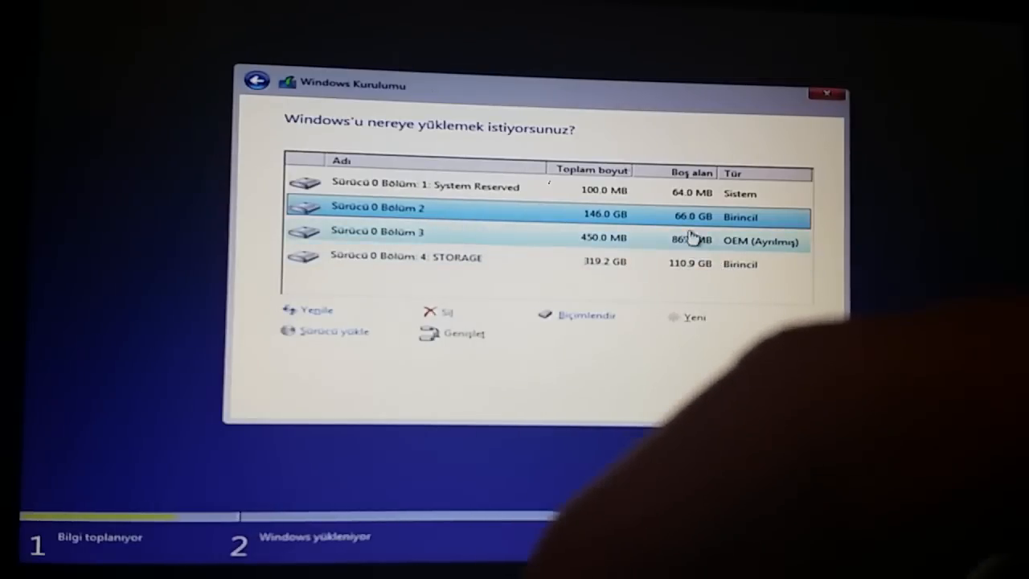
pyautogui.click(402, 261)
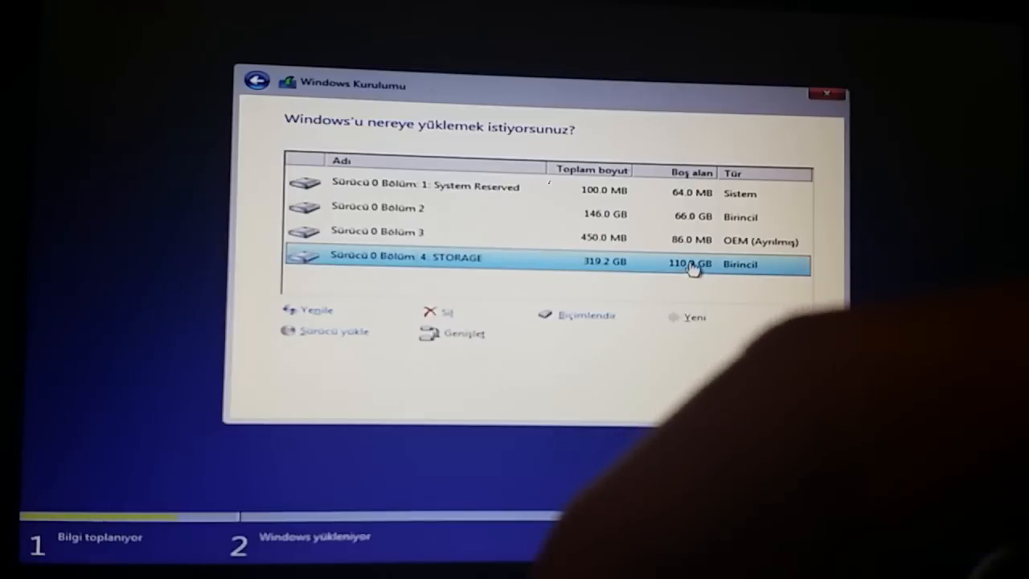
pyautogui.click(378, 207)
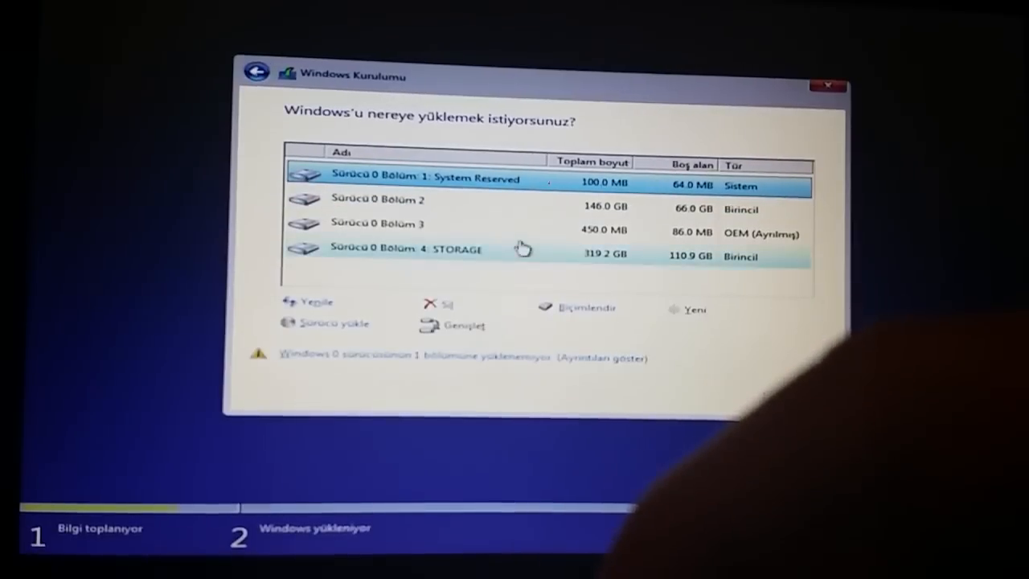
pyautogui.click(402, 249)
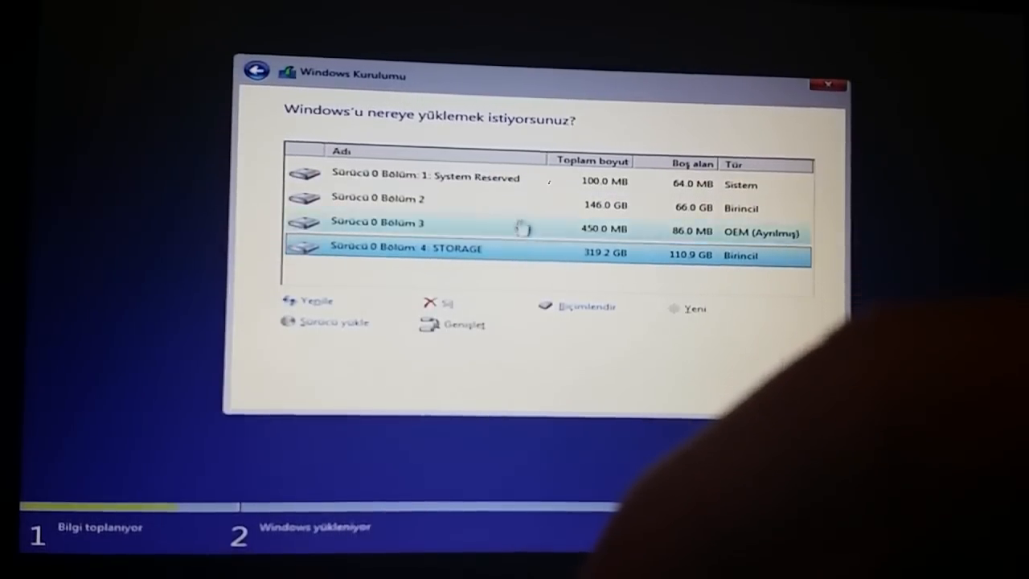
pyautogui.click(378, 222)
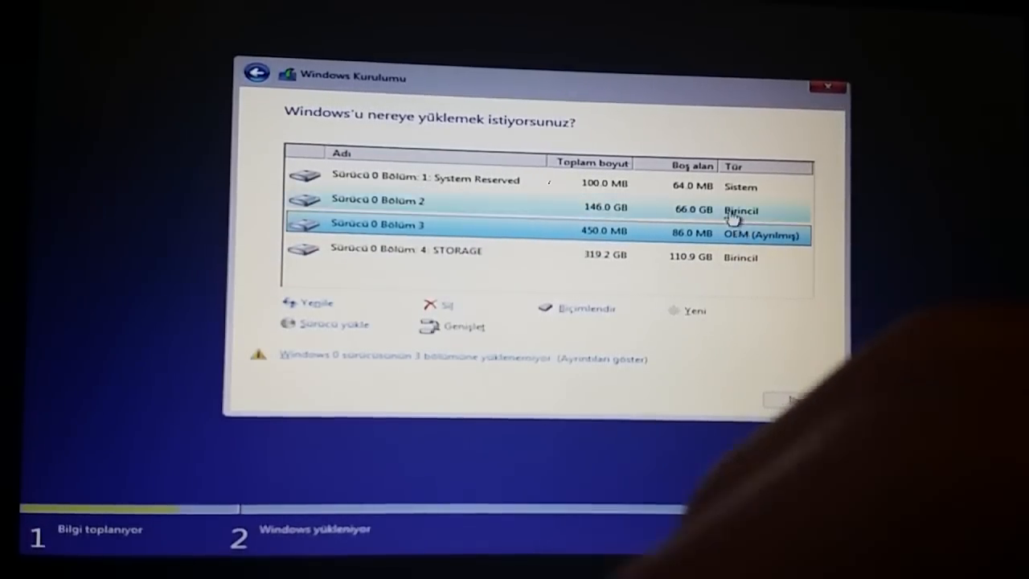
pyautogui.click(442, 180)
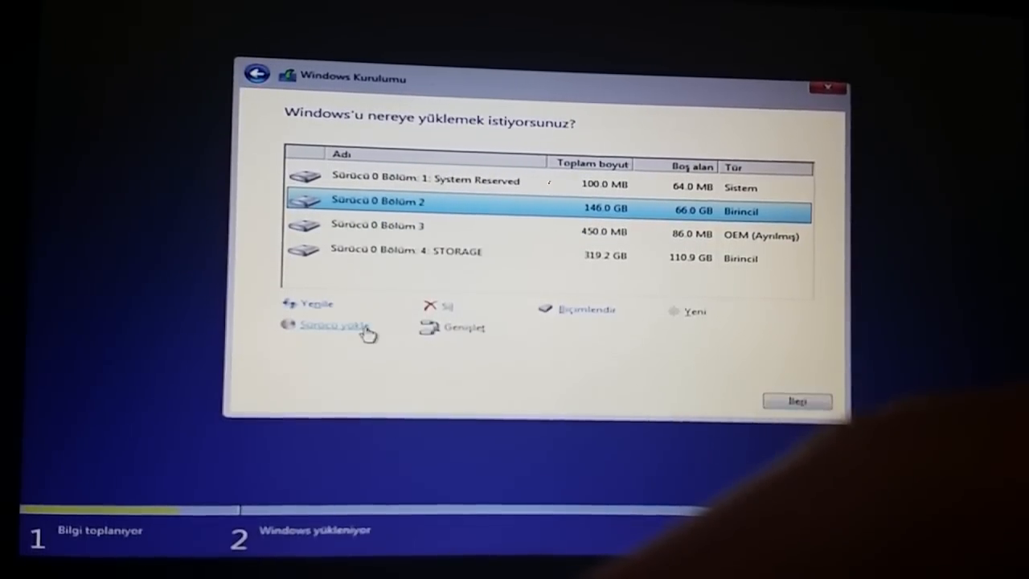
# Step: Search the installation media for drivers and dismiss the no-drivers-found warning
pyautogui.click(328, 326)
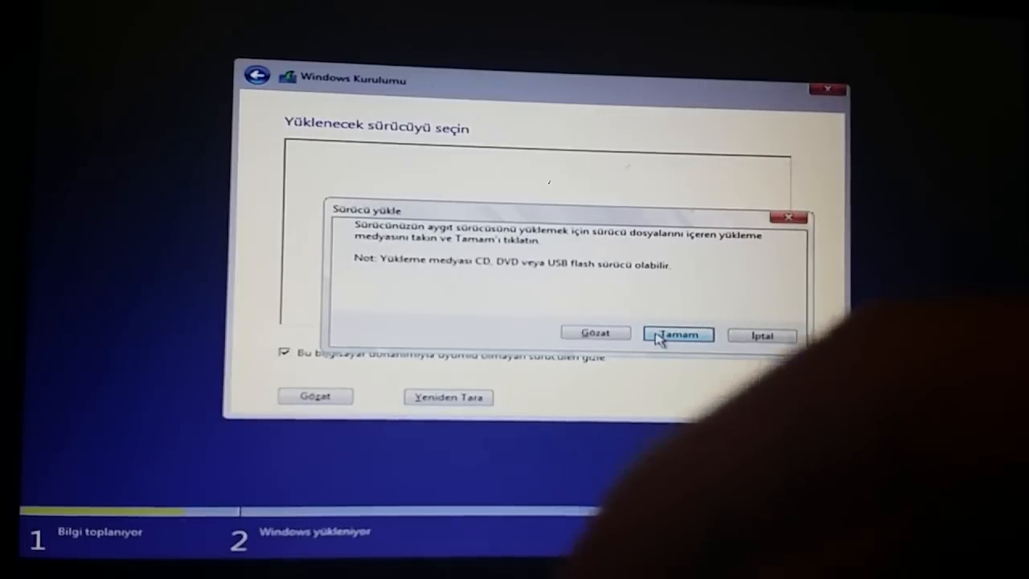
pyautogui.click(677, 335)
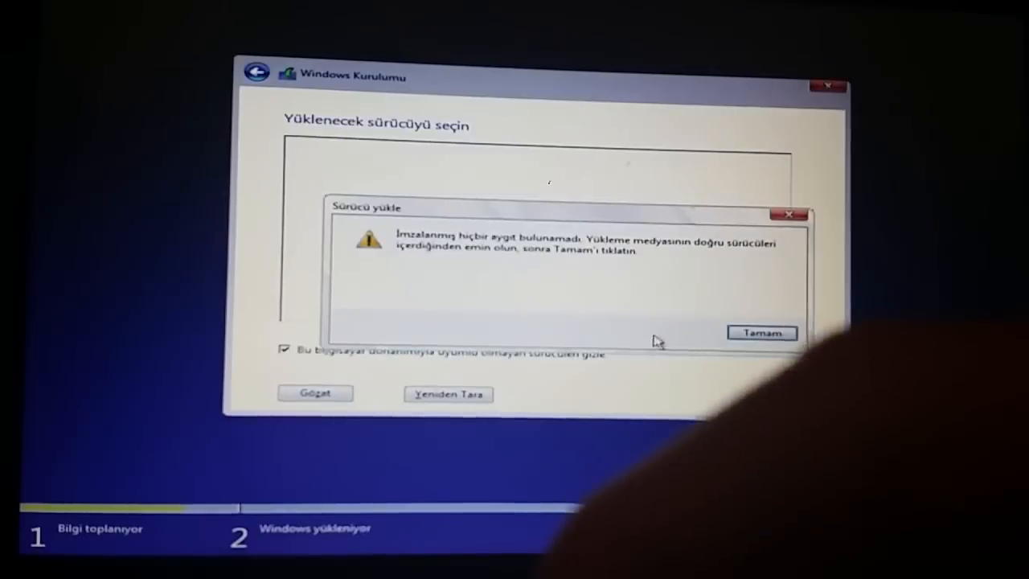
pyautogui.click(761, 333)
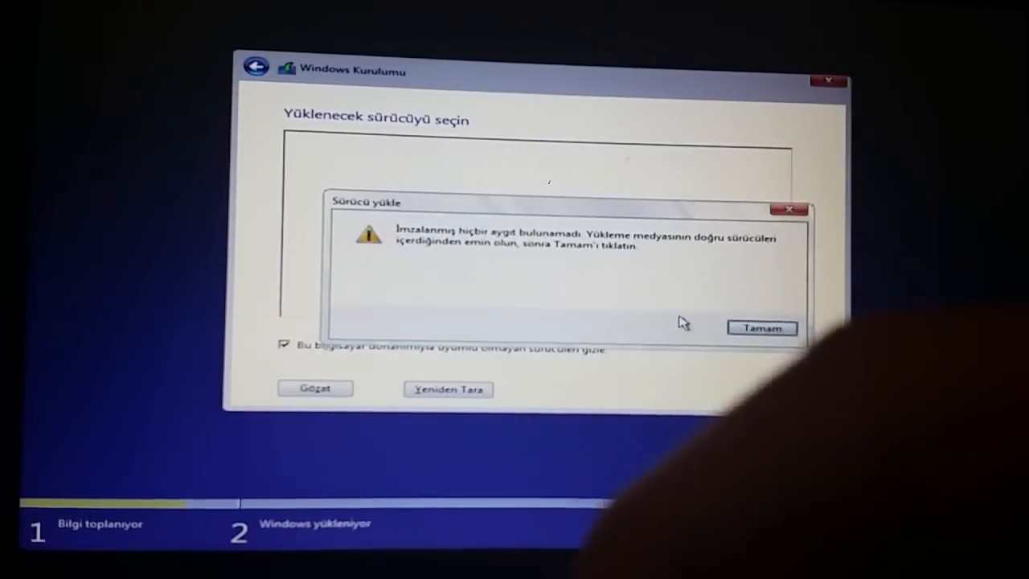
pyautogui.click(761, 328)
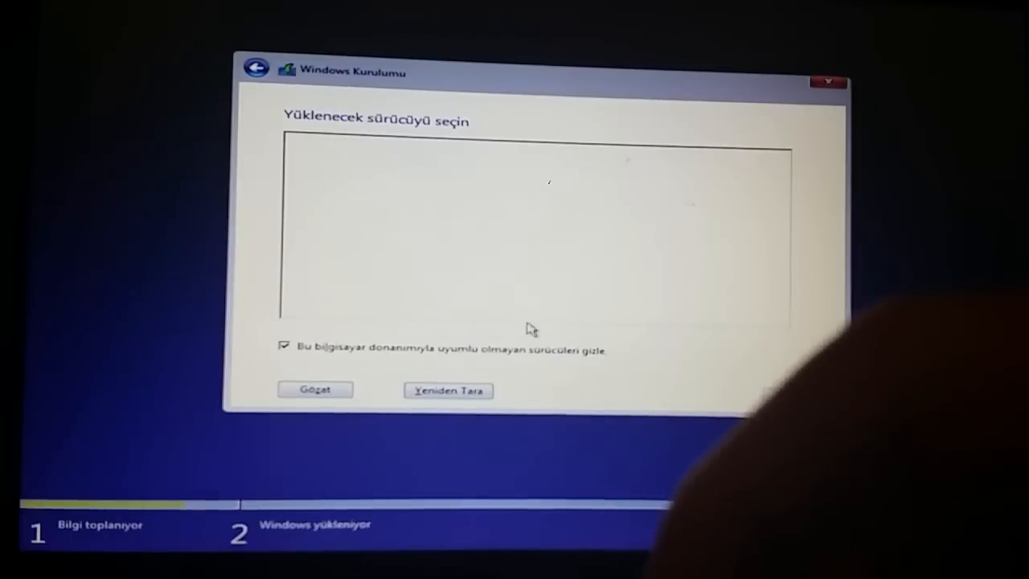
# Step: Browse the w10pro (D:) drive for drivers, then close the setup window
pyautogui.click(315, 389)
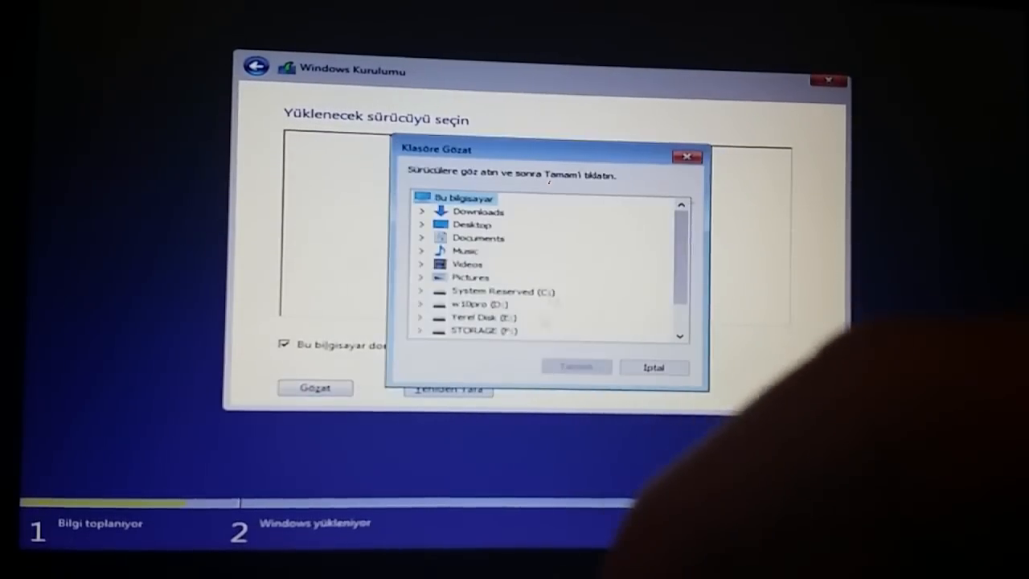
pyautogui.click(502, 294)
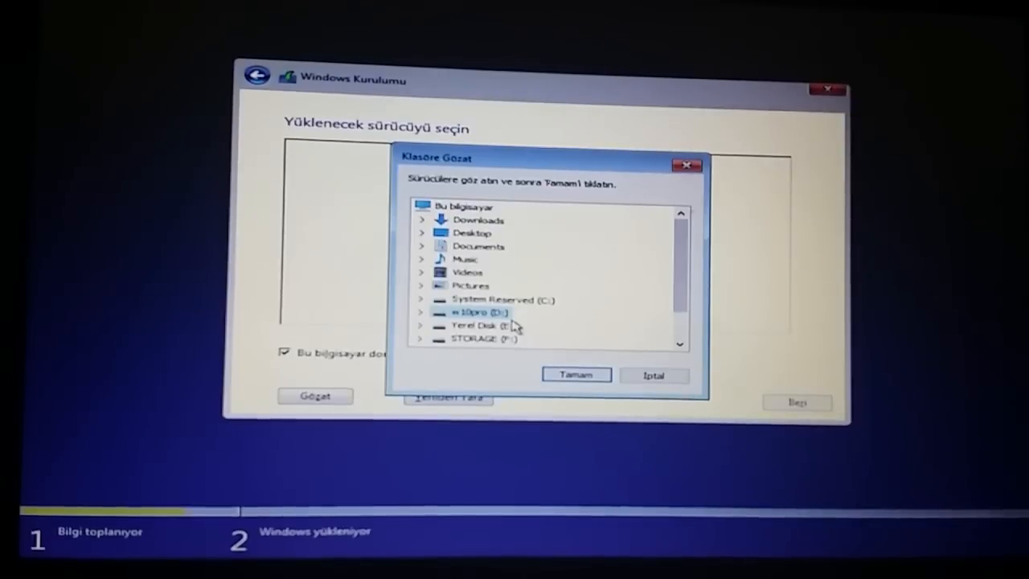
pyautogui.click(483, 337)
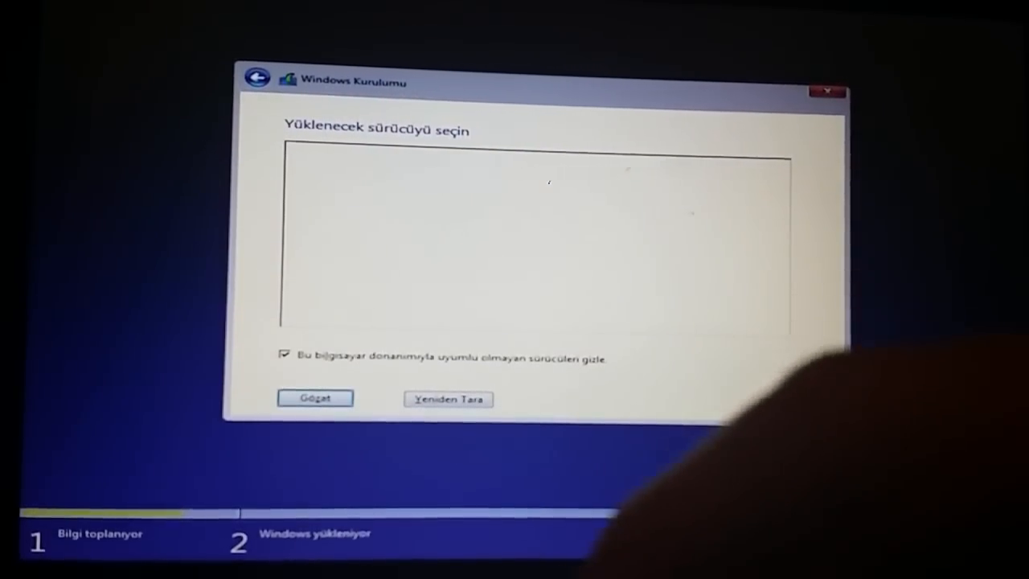
pyautogui.click(827, 91)
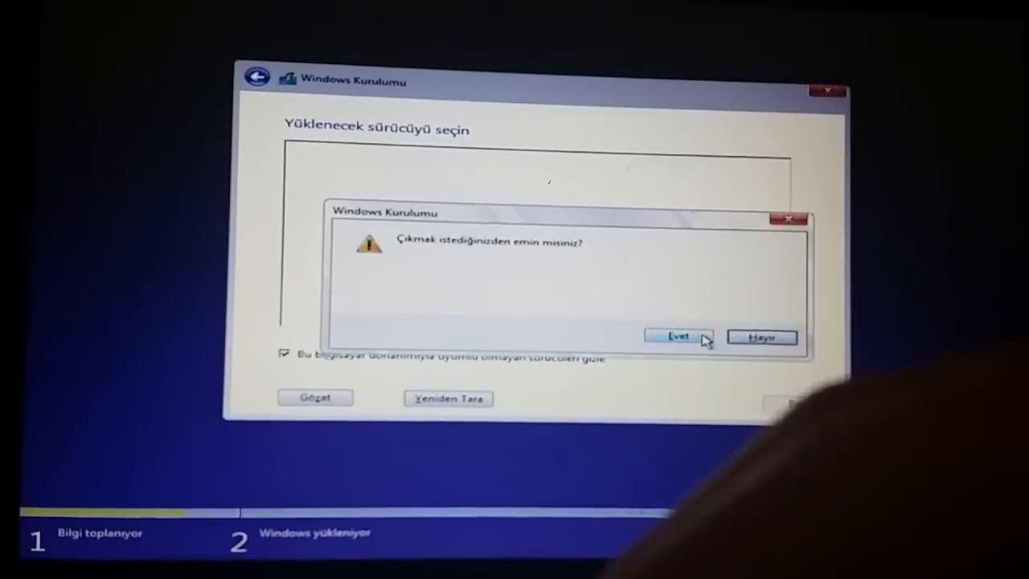
# Step: Confirm quitting with Evet, then skip the product key after setup restarts
pyautogui.click(677, 336)
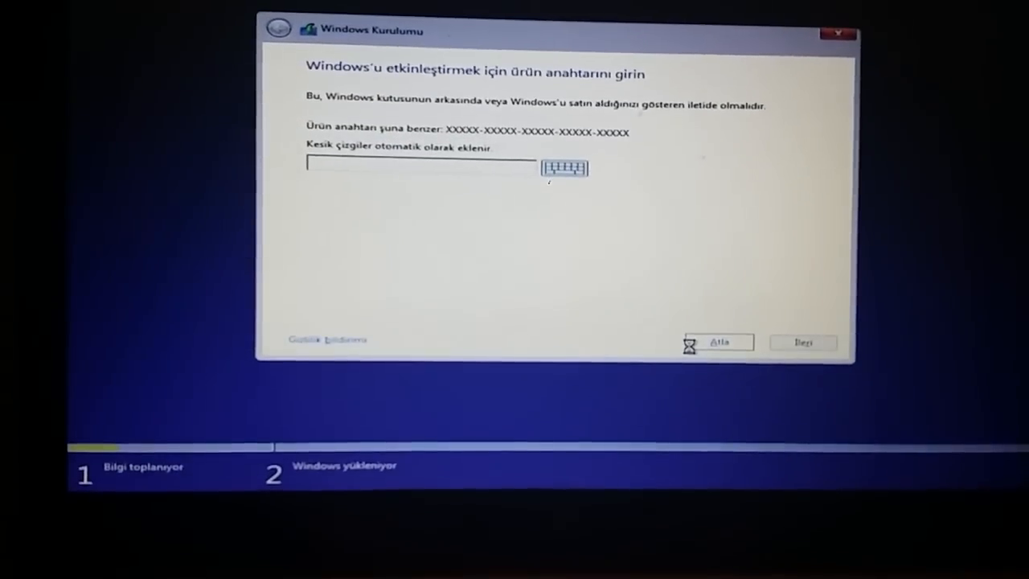
pyautogui.click(718, 341)
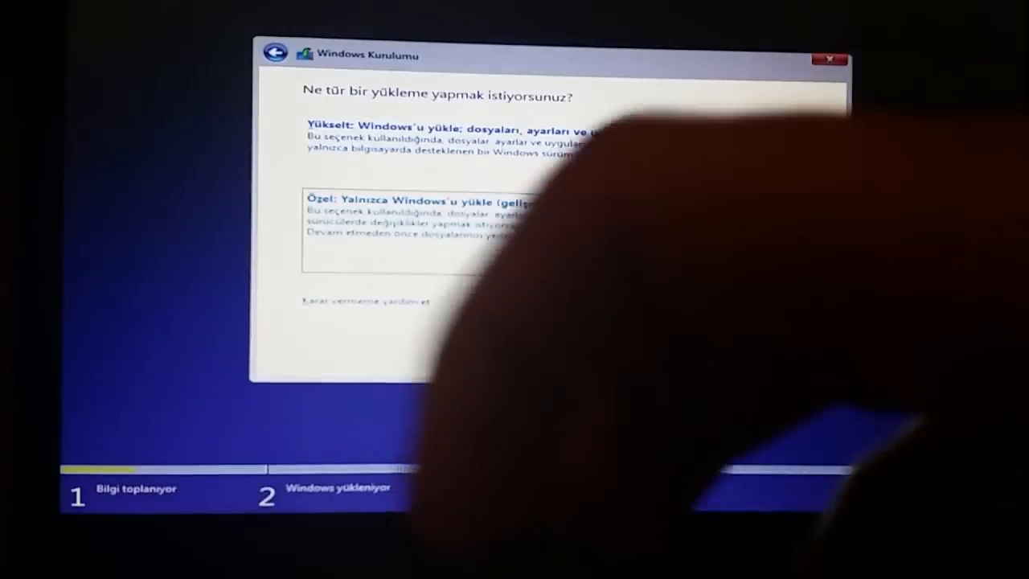
# Step: Pick the custom install on Drive 0 Partition 2 and accept the Windows.old warning
pyautogui.click(443, 201)
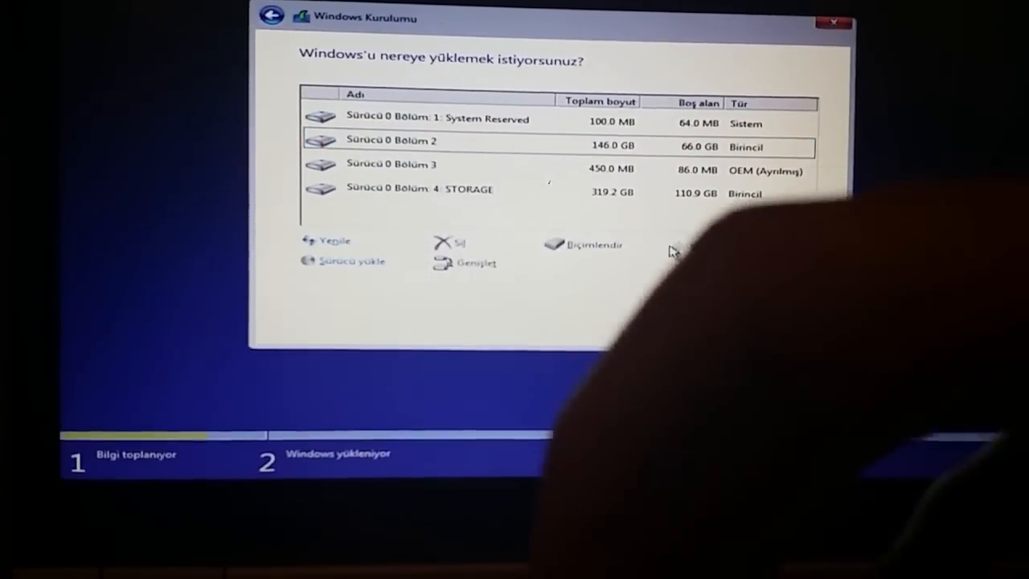
pyautogui.click(418, 196)
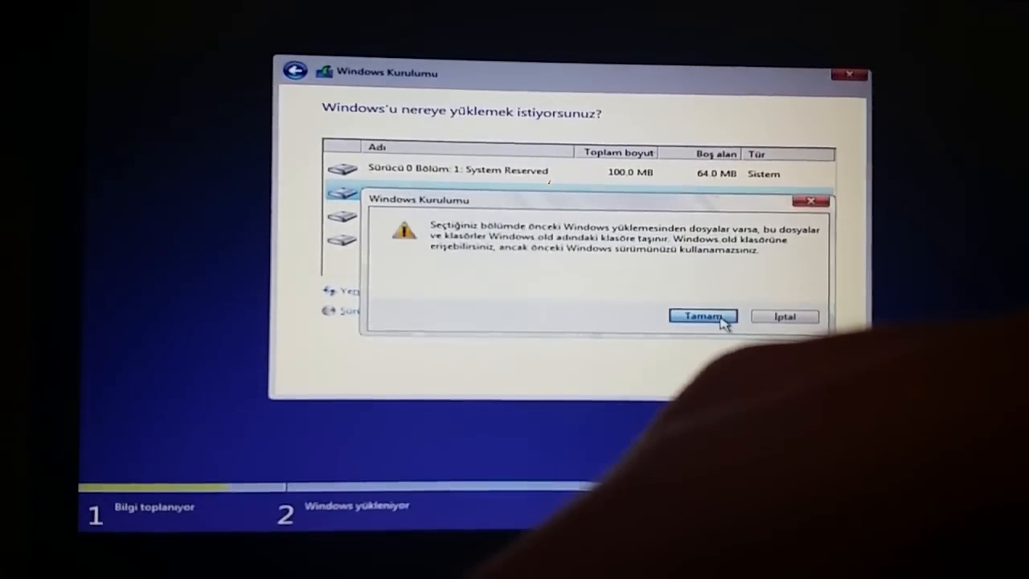
pyautogui.click(702, 316)
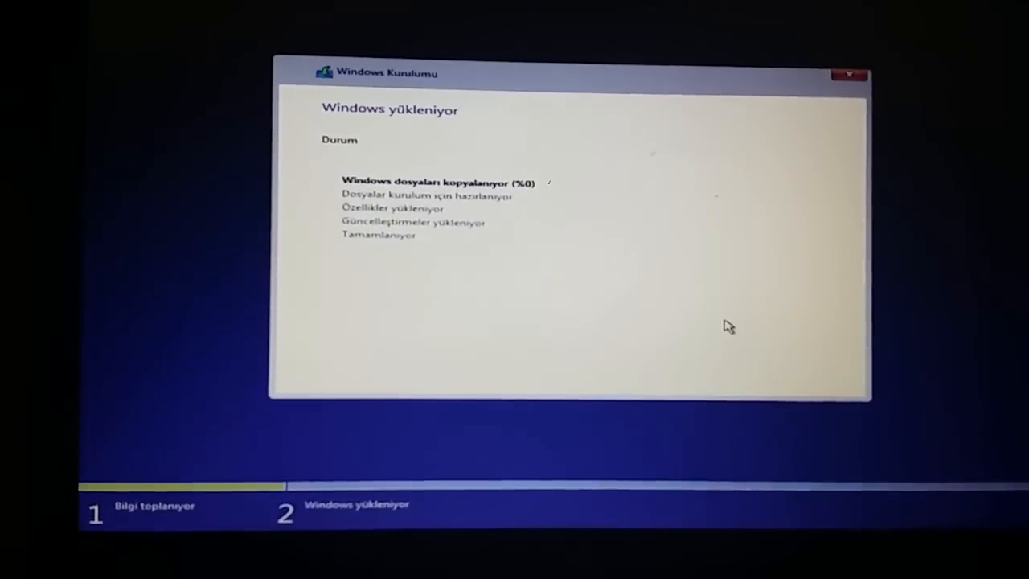